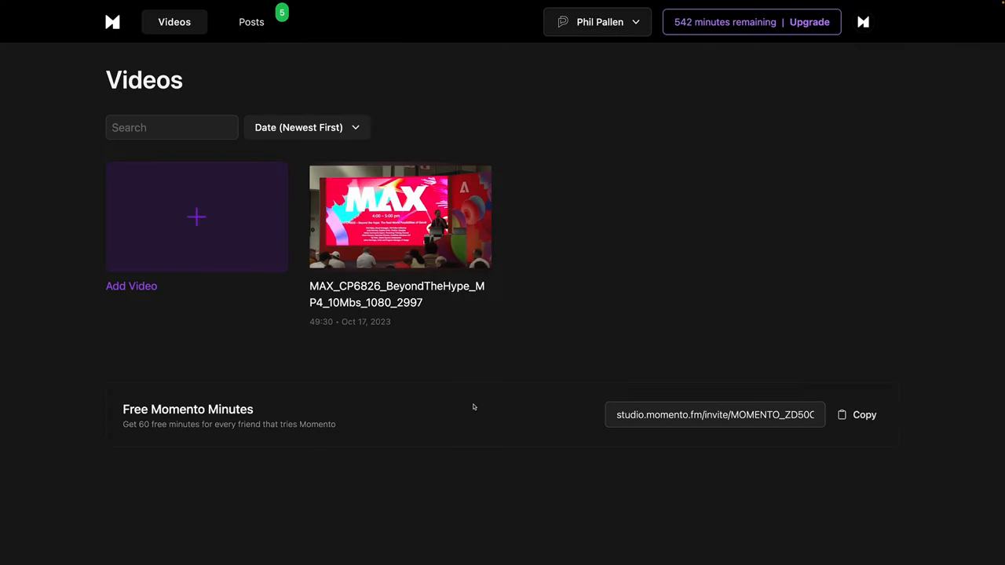
mouse_move(368, 308)
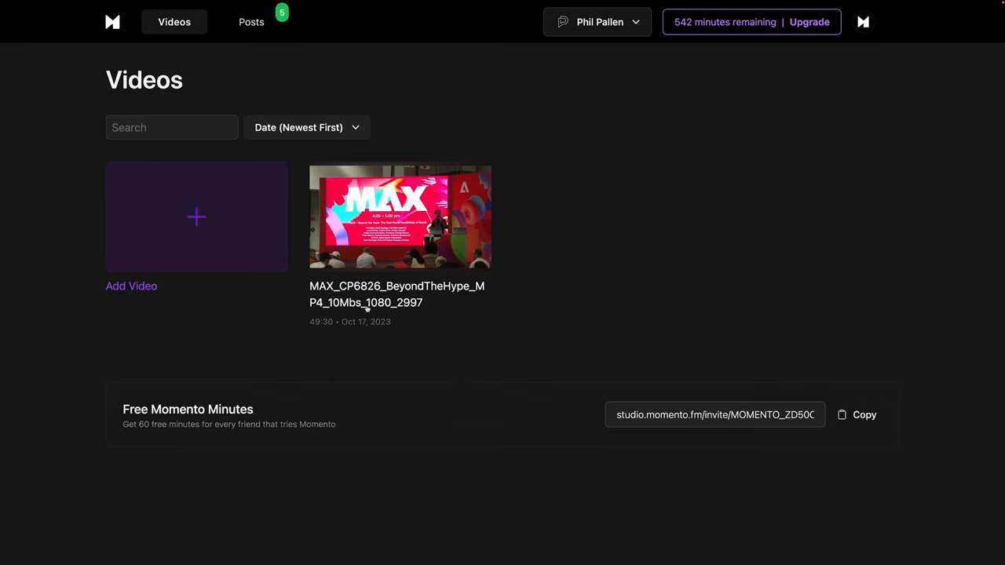
Step: Begin adding a video and look at the Import option for a YouTube or Twitch link
left_click(196, 217)
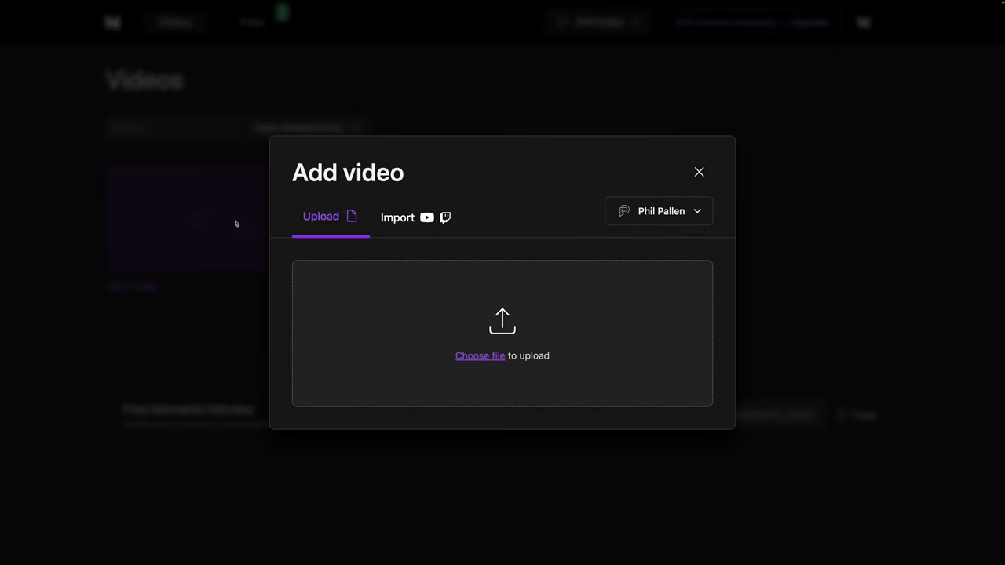
mouse_move(461, 345)
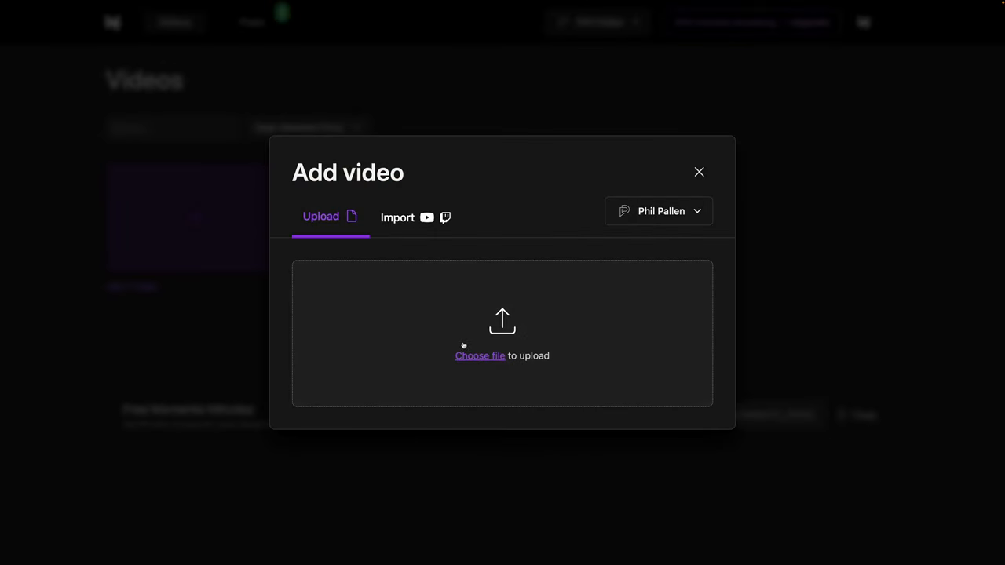
left_click(396, 217)
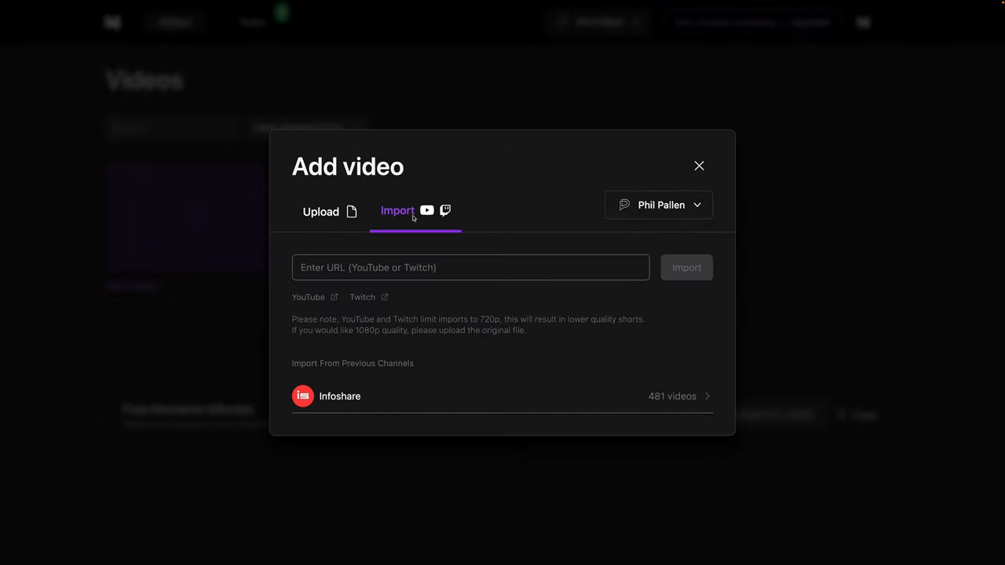
left_click(472, 267)
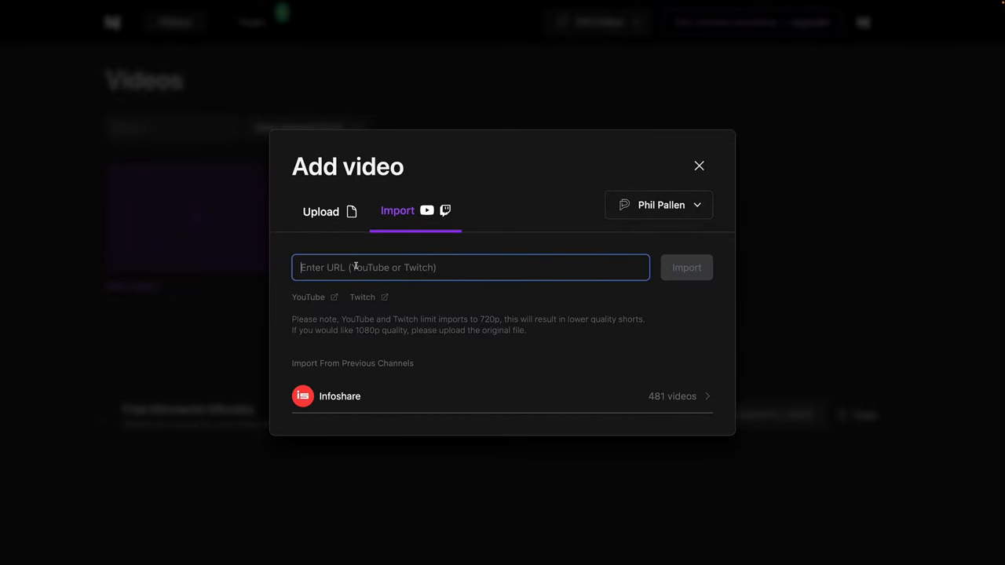
mouse_move(426, 267)
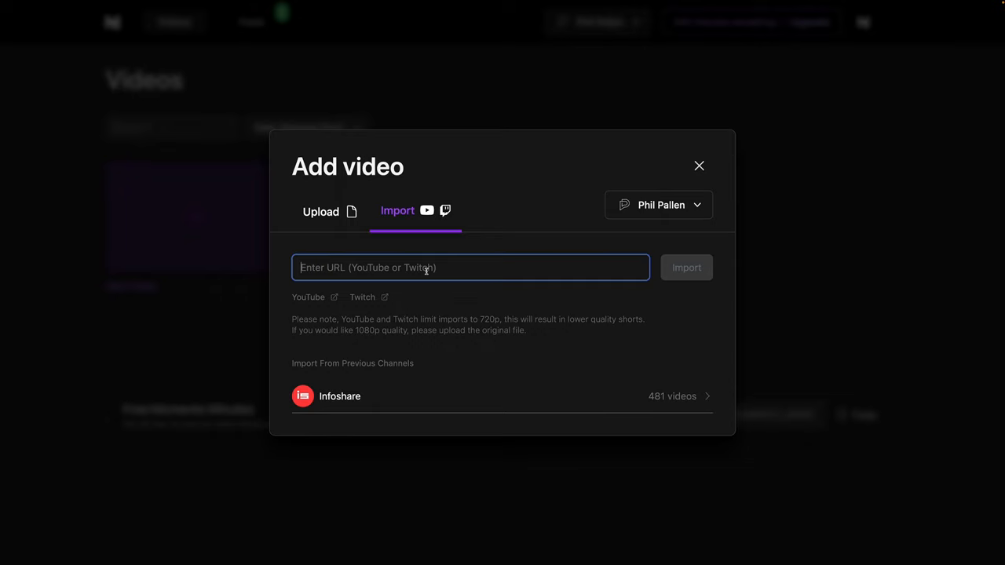
mouse_move(451, 295)
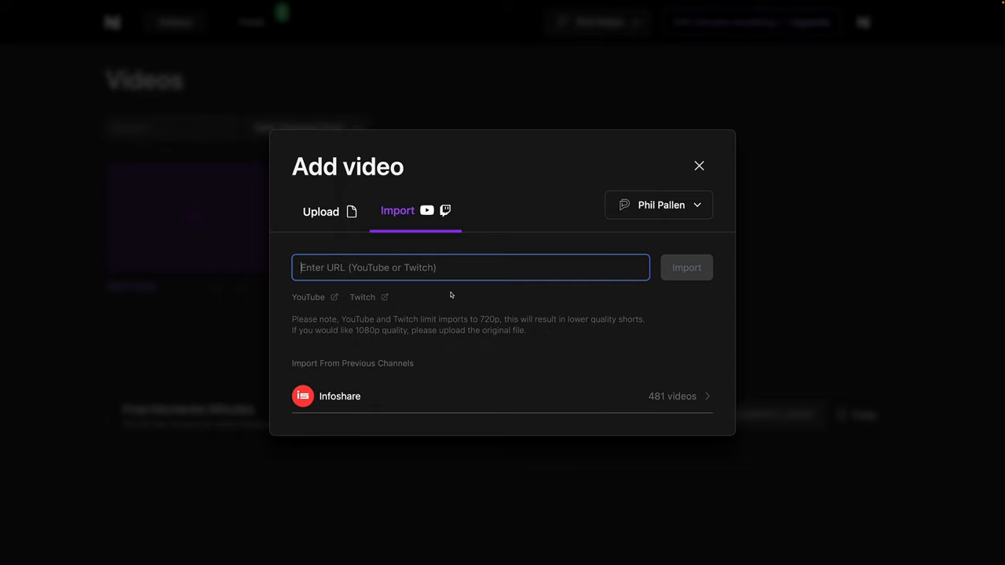
mouse_move(450, 292)
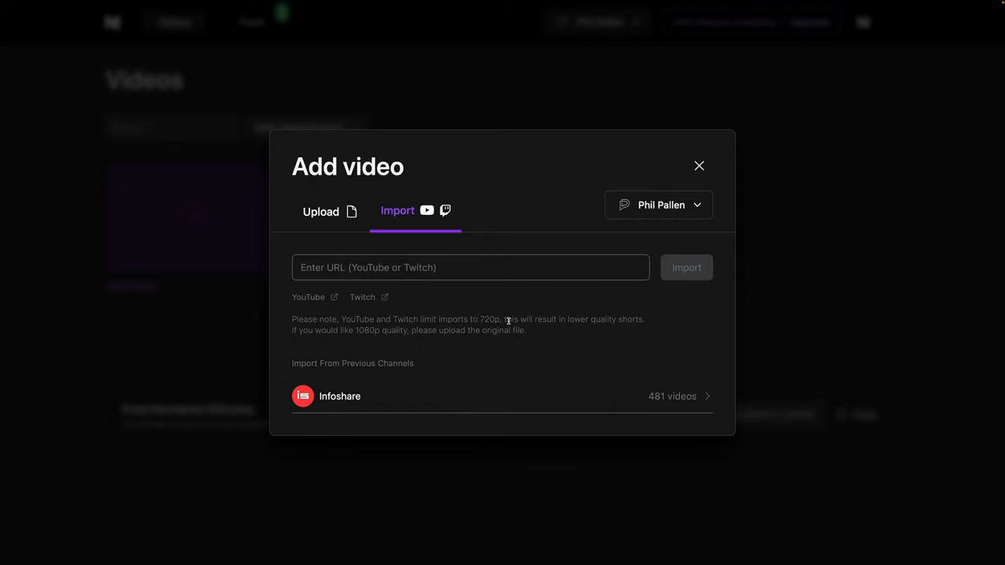
mouse_move(356, 330)
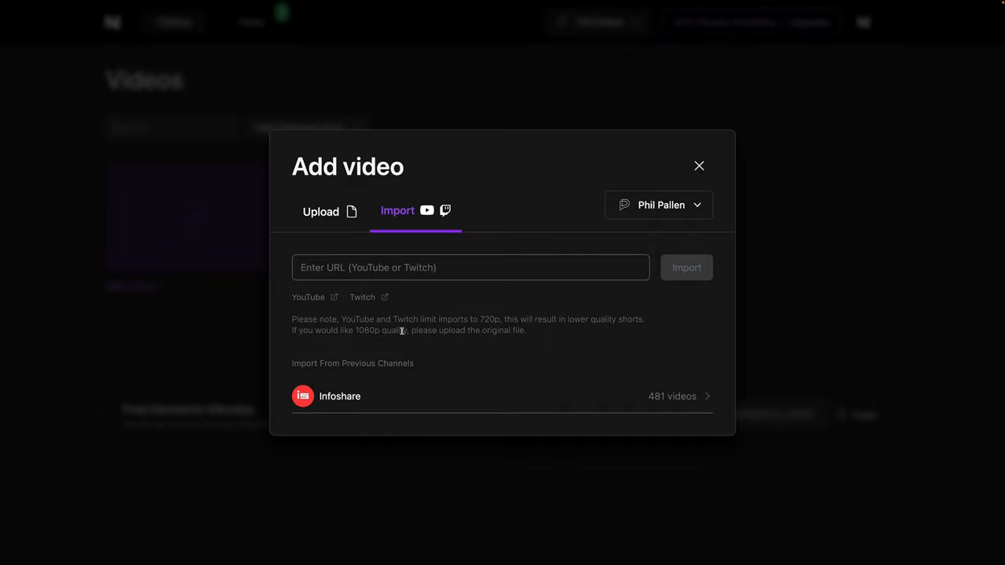
mouse_move(346, 212)
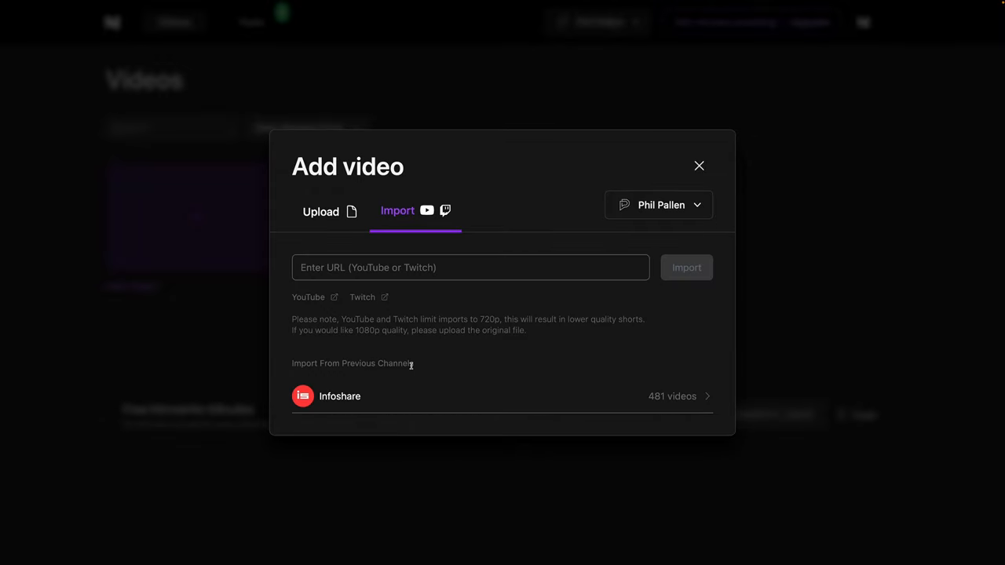
mouse_move(396, 368)
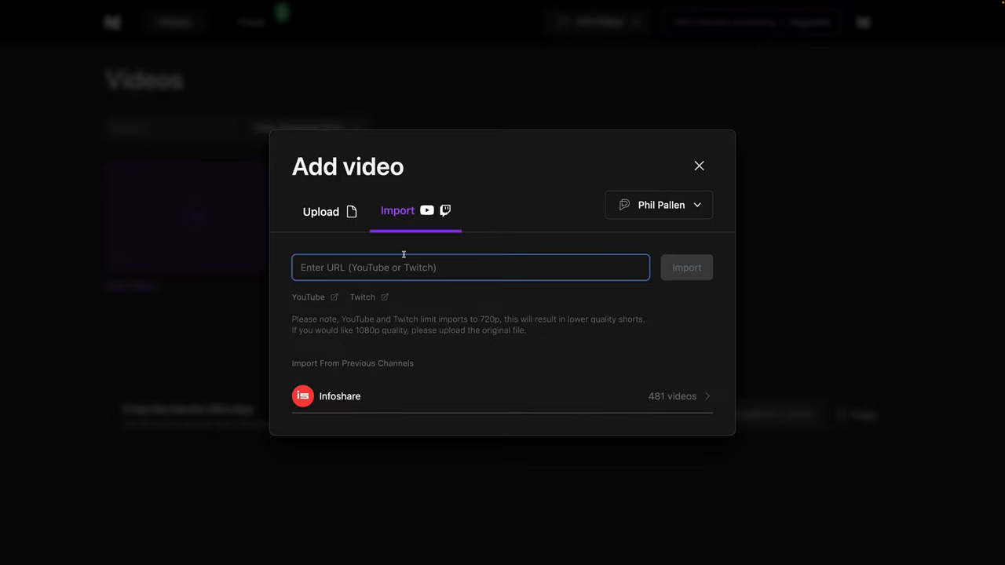
mouse_move(393, 248)
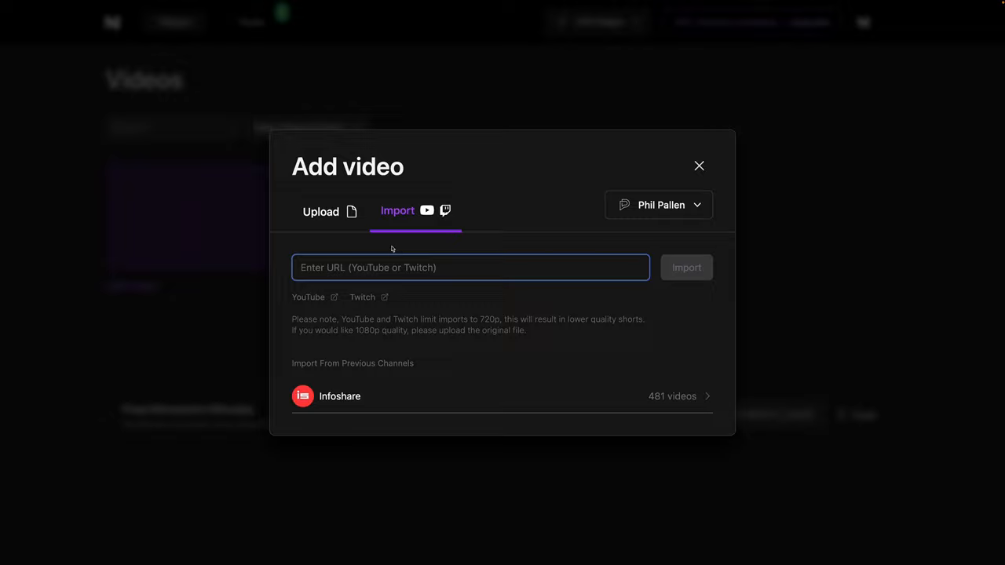
Step: Return to Upload and choose the talk's video file from the computer
left_click(320, 211)
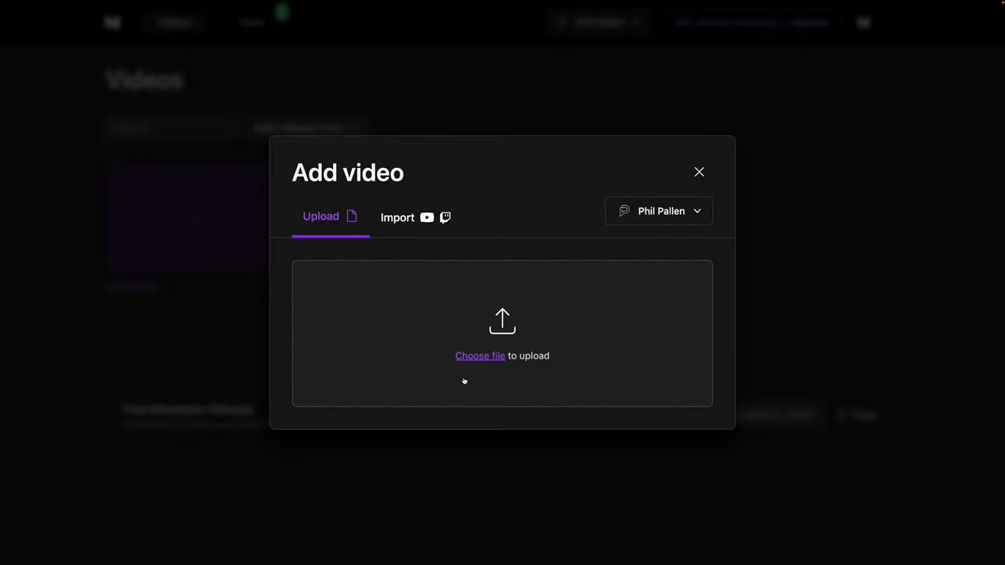
left_click(479, 355)
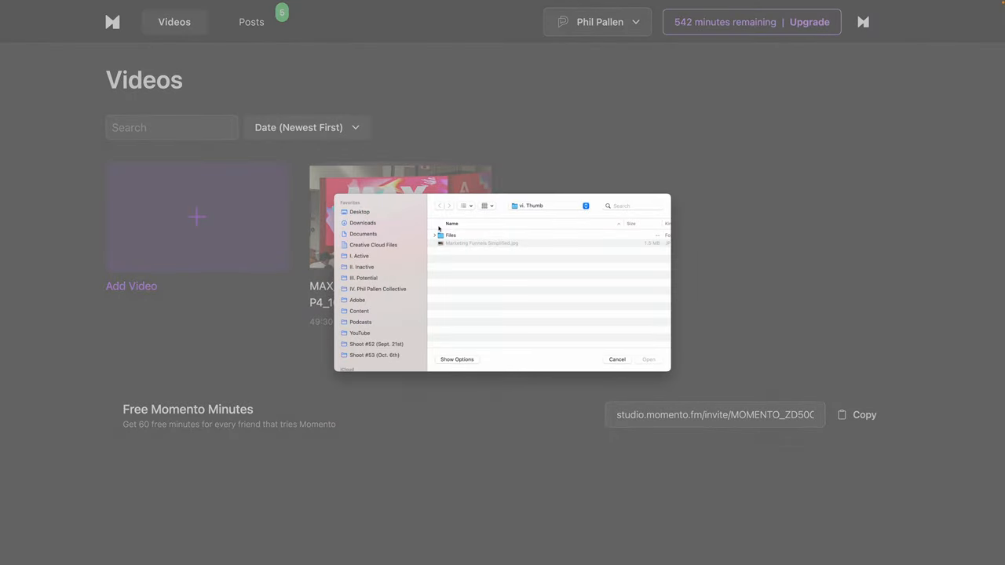
left_click(647, 358)
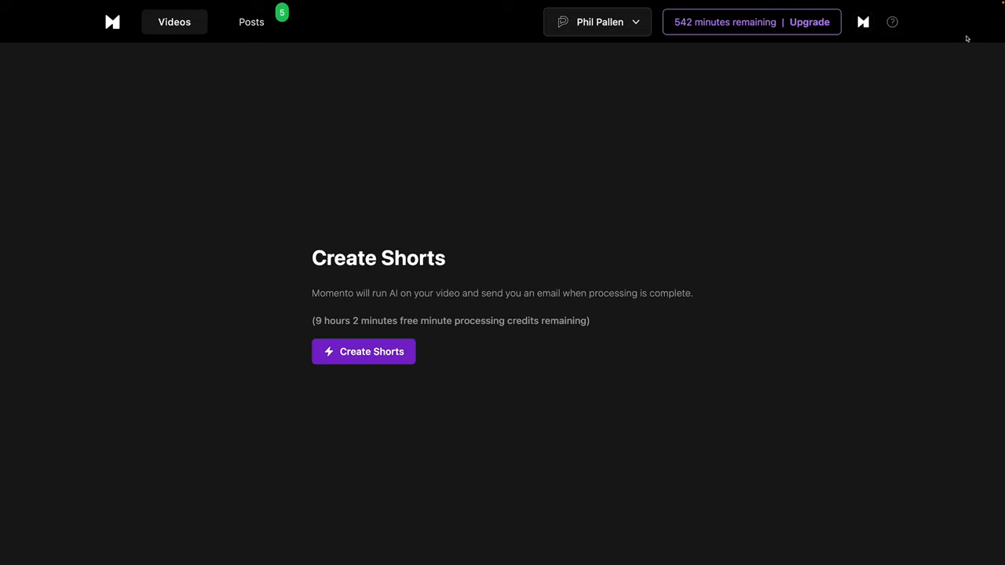
mouse_move(366, 360)
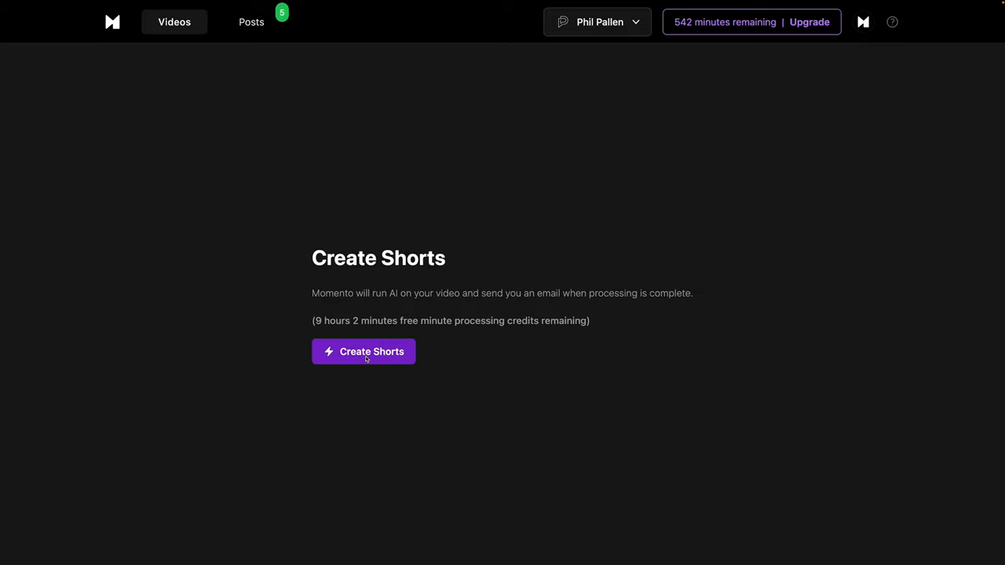
Step: Have Momento's AI generate shorts from the uploaded video
left_click(365, 352)
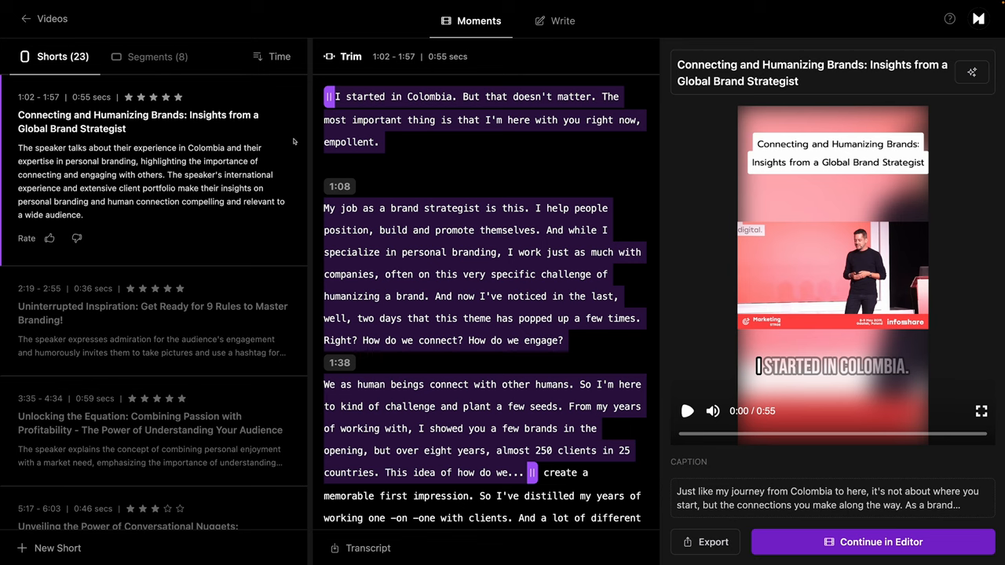
mouse_move(883, 176)
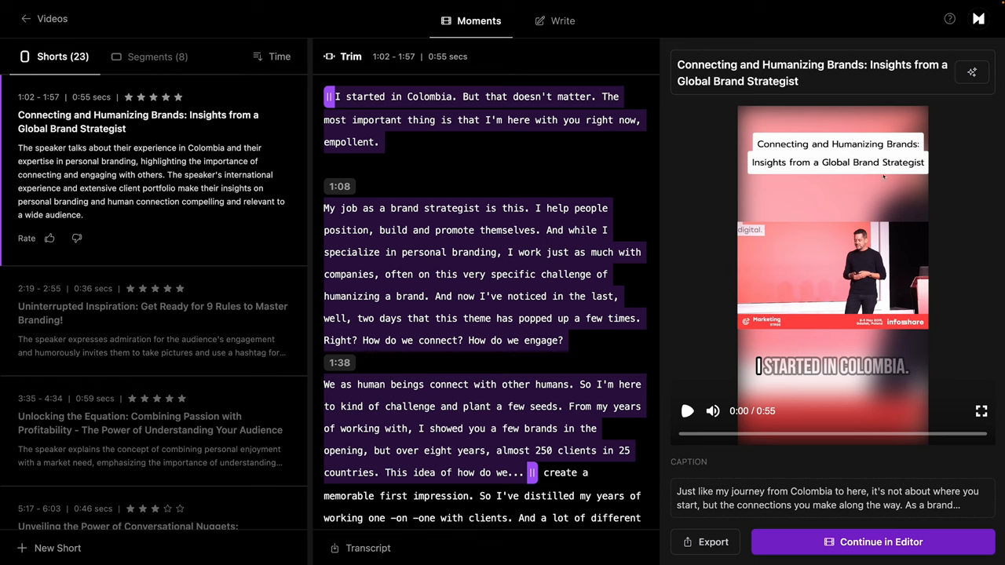
mouse_move(211, 93)
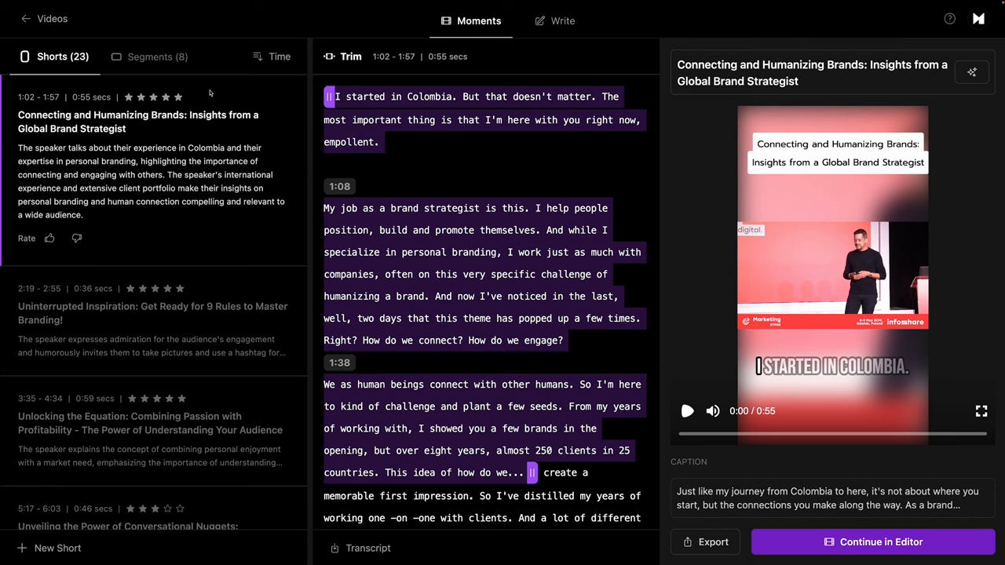
scroll("down", 3)
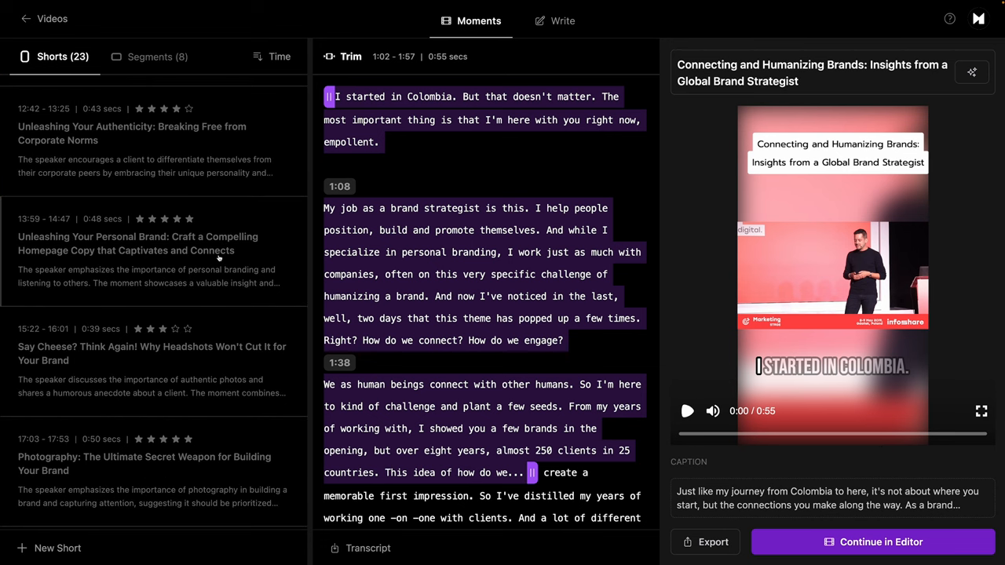
scroll("down", 3)
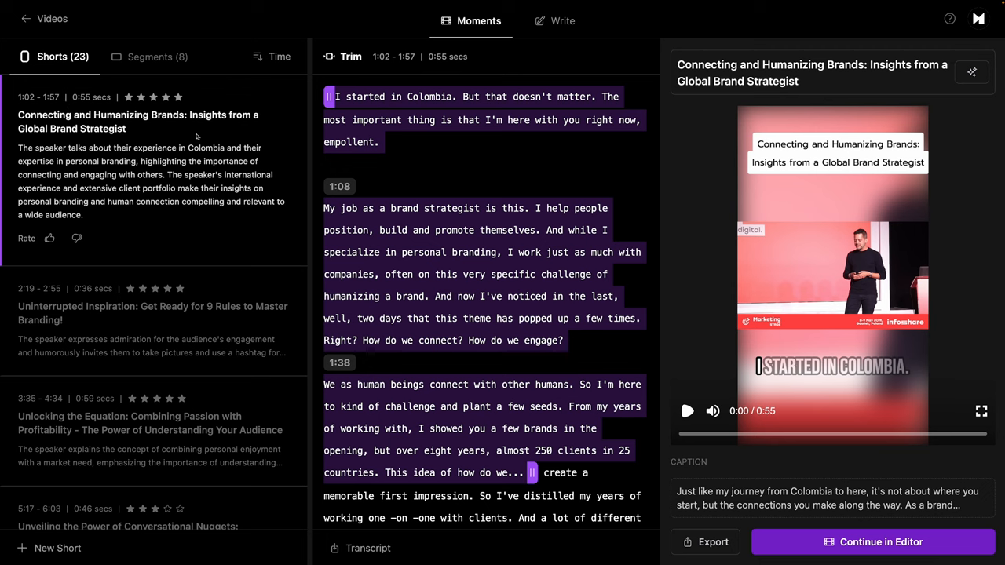
mouse_move(186, 167)
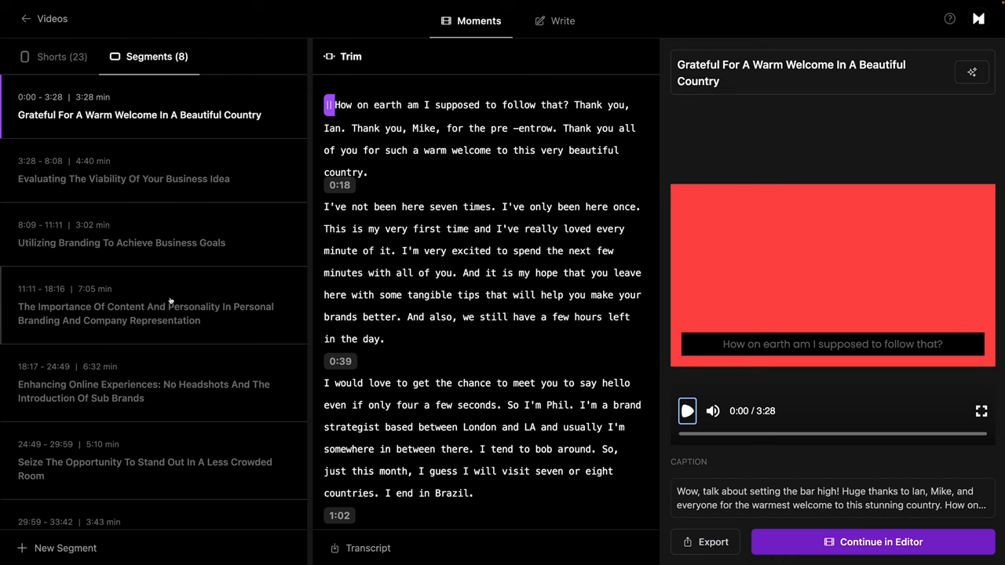
Step: Preview the segments on evaluating business ideas and on branding for business goals
left_click(123, 179)
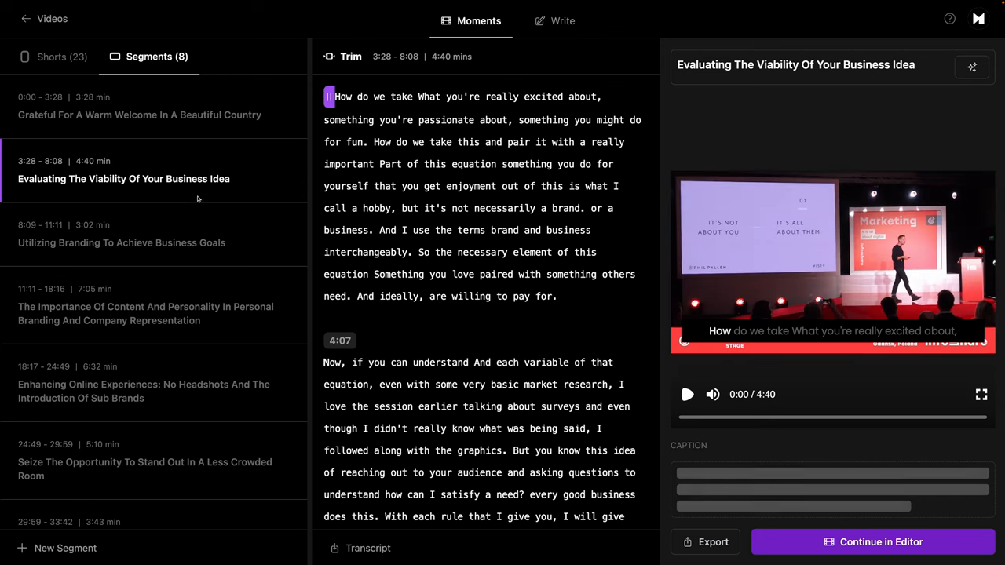
scroll("down", 3)
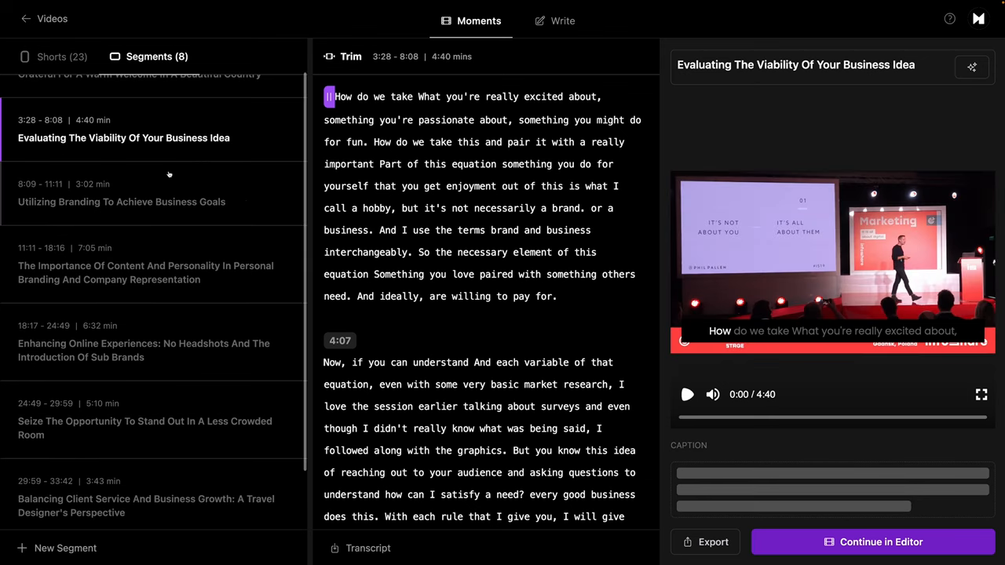
left_click(123, 201)
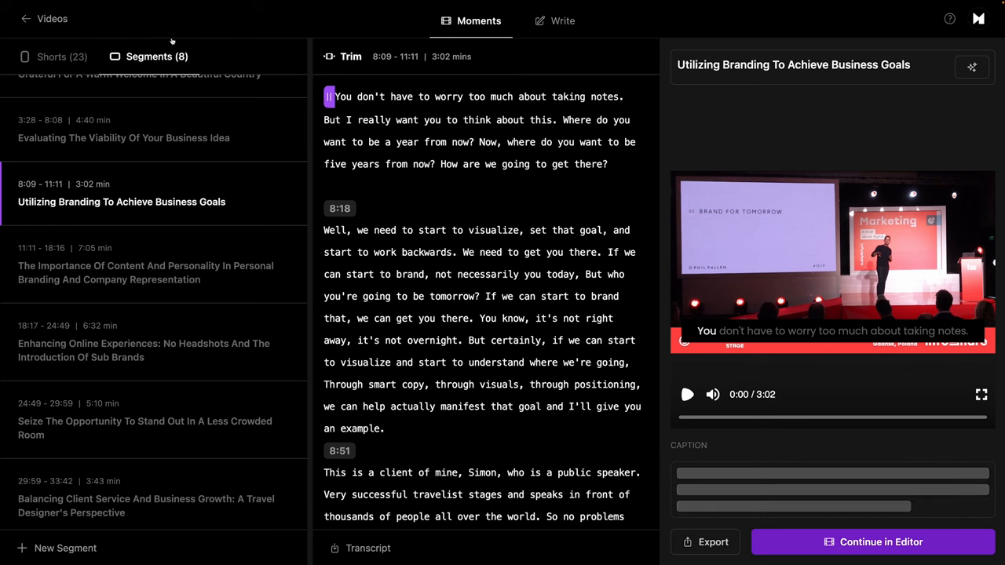
left_click(54, 57)
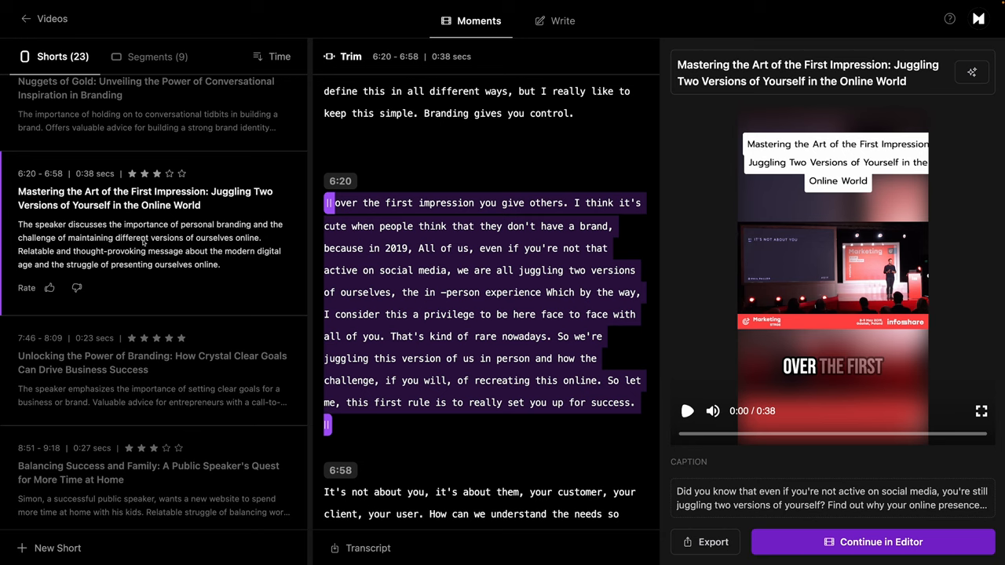
mouse_move(233, 268)
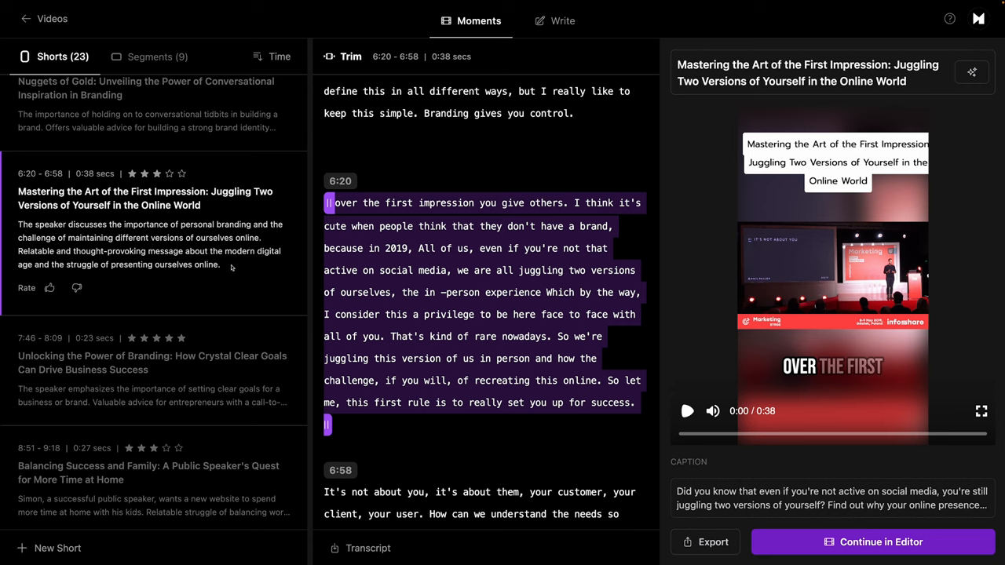
mouse_move(6, 267)
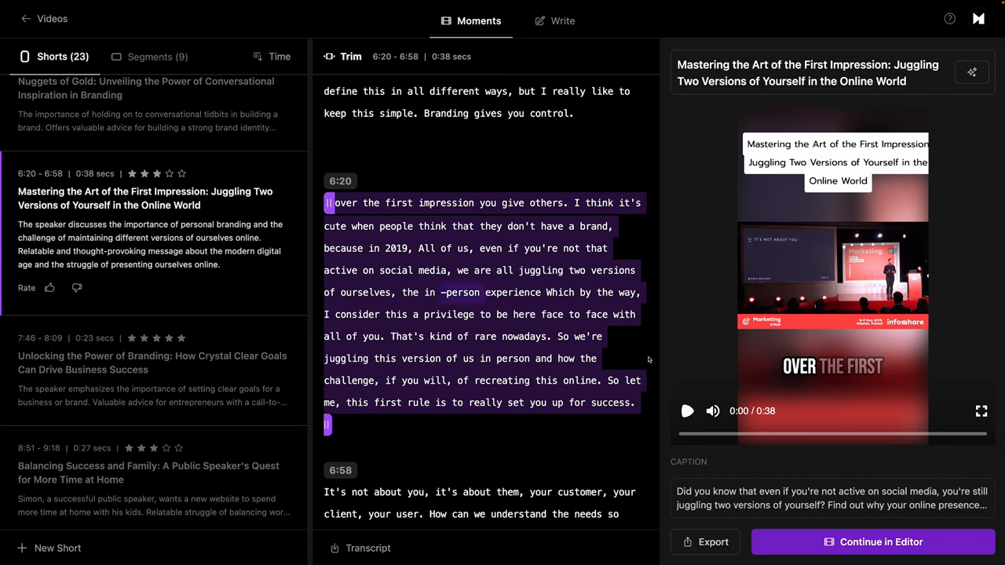
left_click(874, 542)
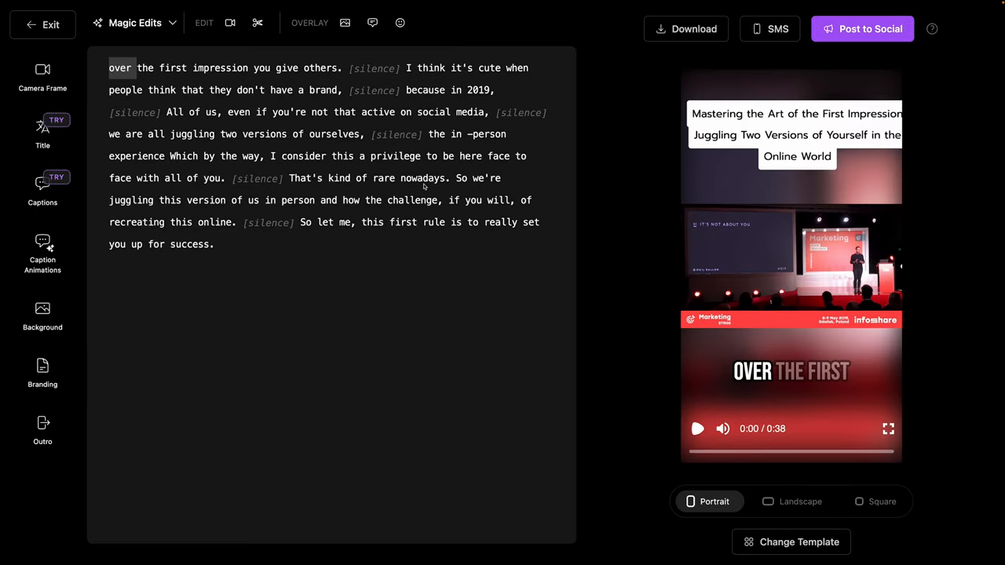
Step: Select the phrase "because in 2019," in the transcript for cutting
left_click(698, 429)
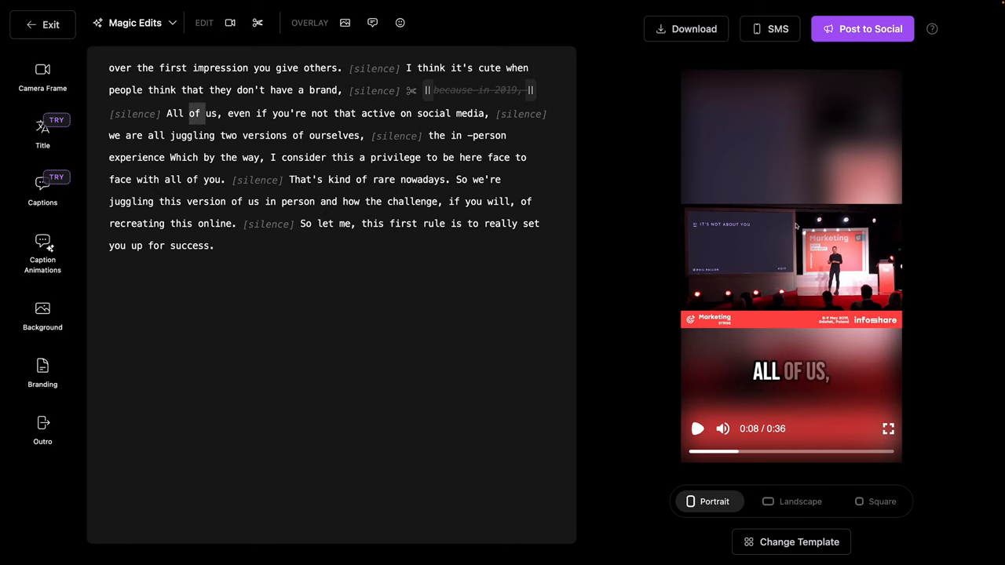
mouse_move(795, 507)
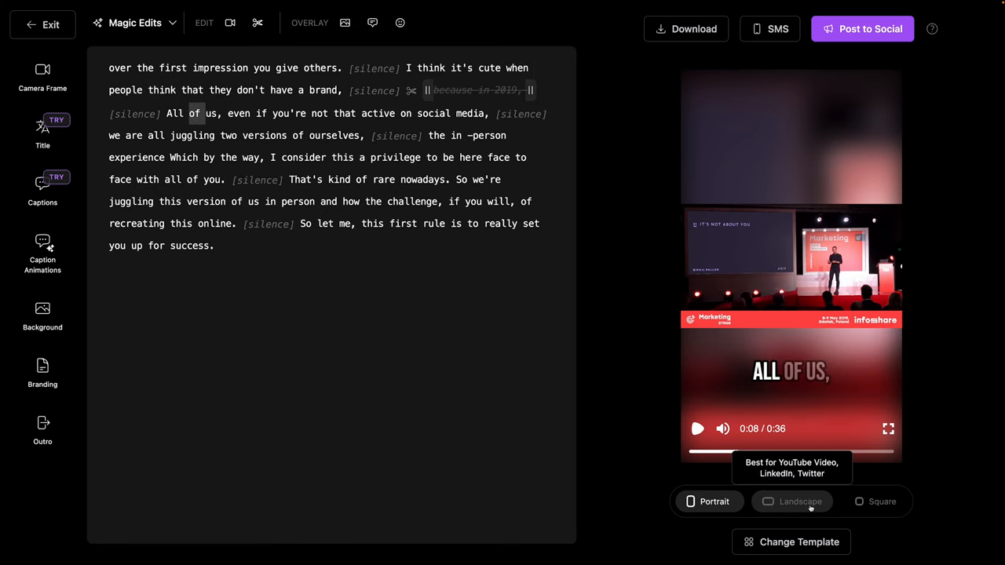
left_click(791, 502)
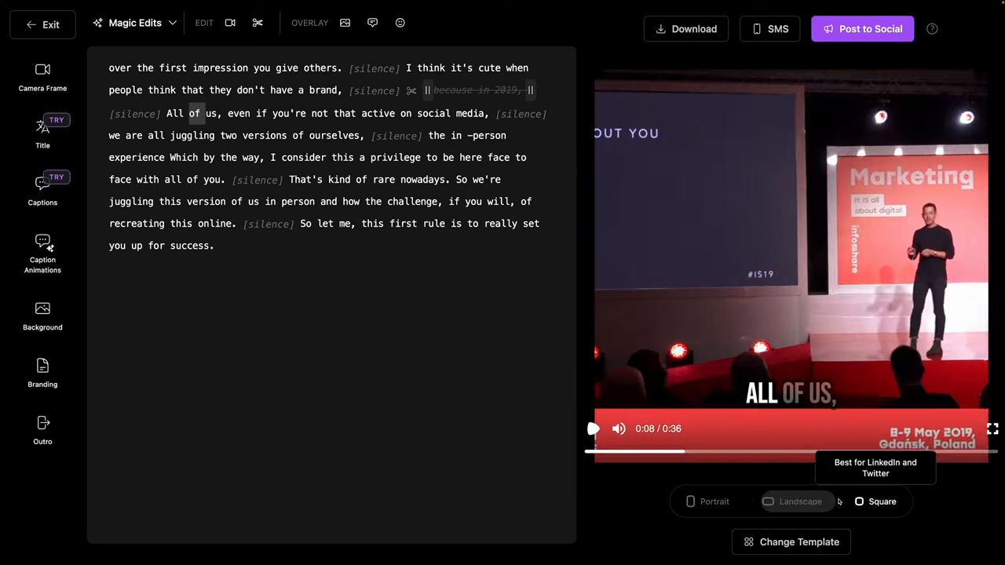
left_click(802, 542)
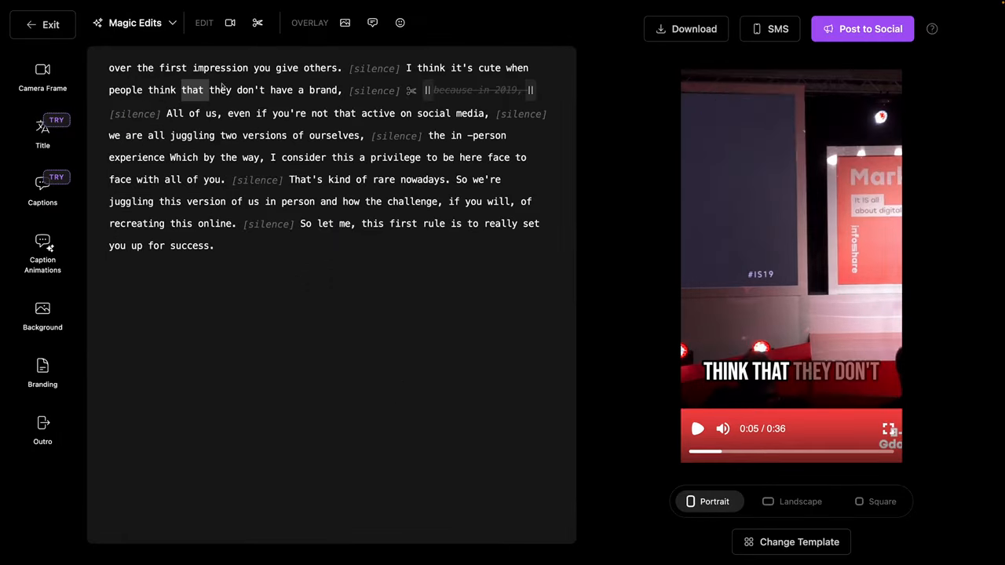
Step: Apply MagicFrame from Magic Edits to auto-frame the speaker throughout the short
left_click(135, 22)
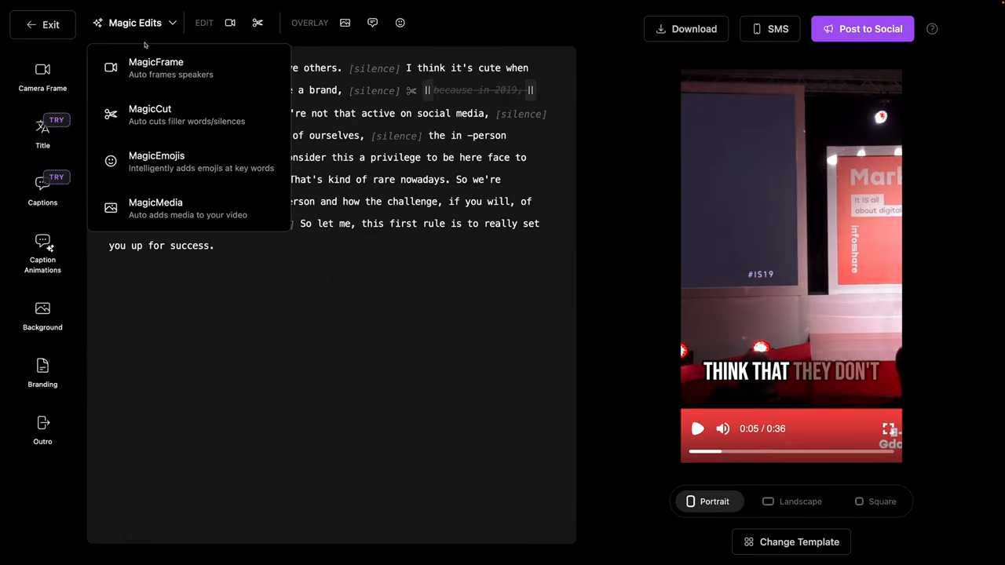
left_click(155, 66)
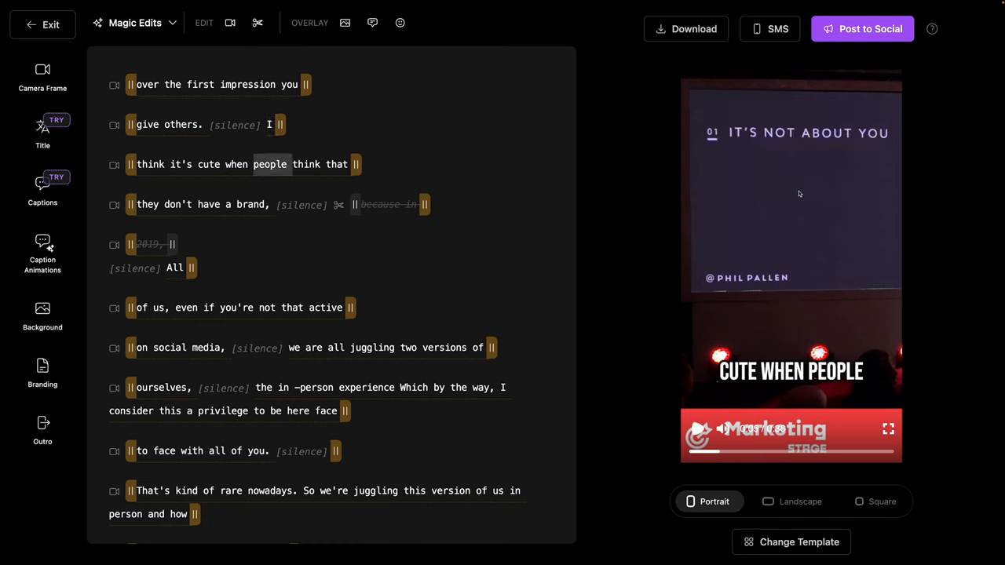
mouse_move(757, 191)
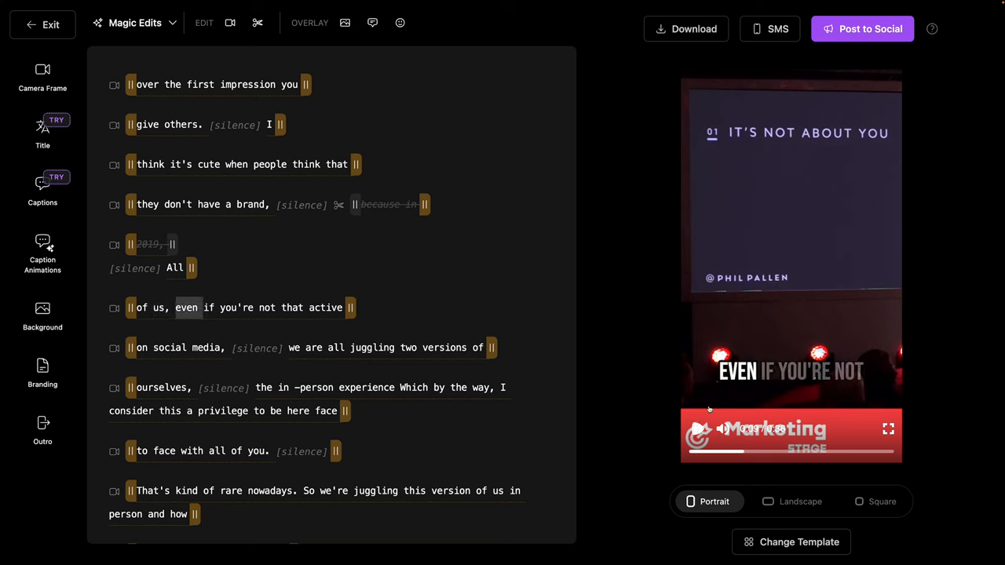
mouse_move(769, 186)
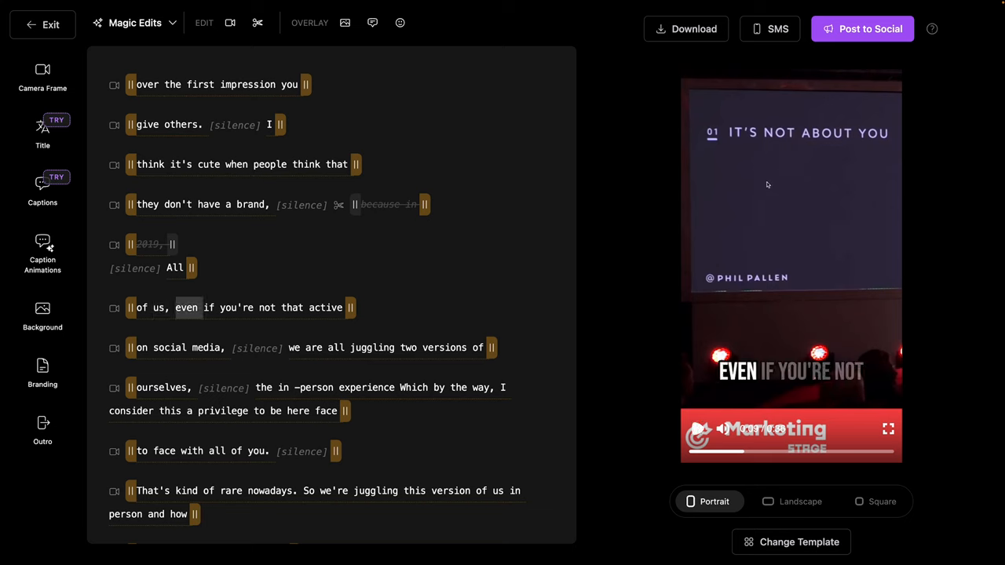
mouse_move(768, 182)
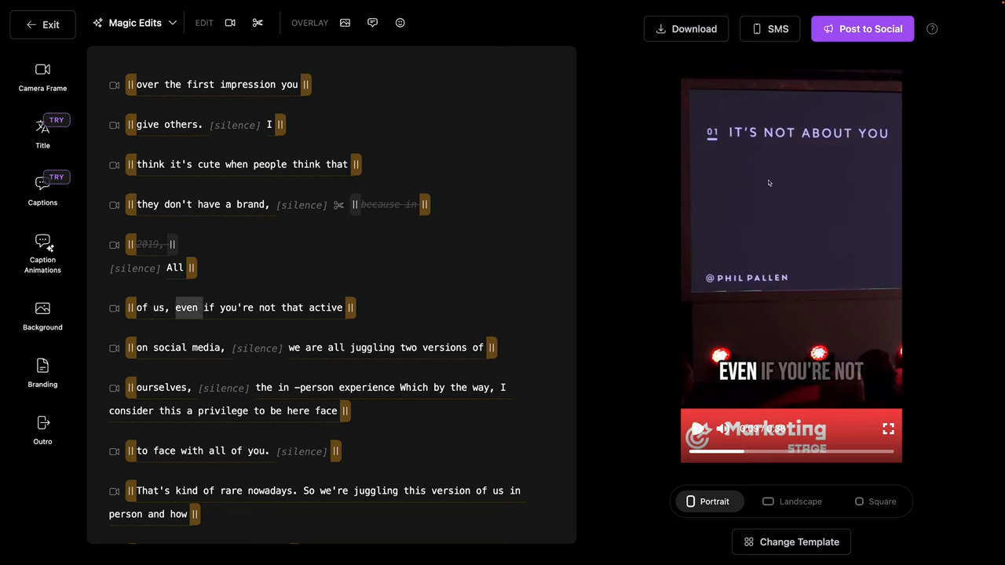
mouse_move(763, 182)
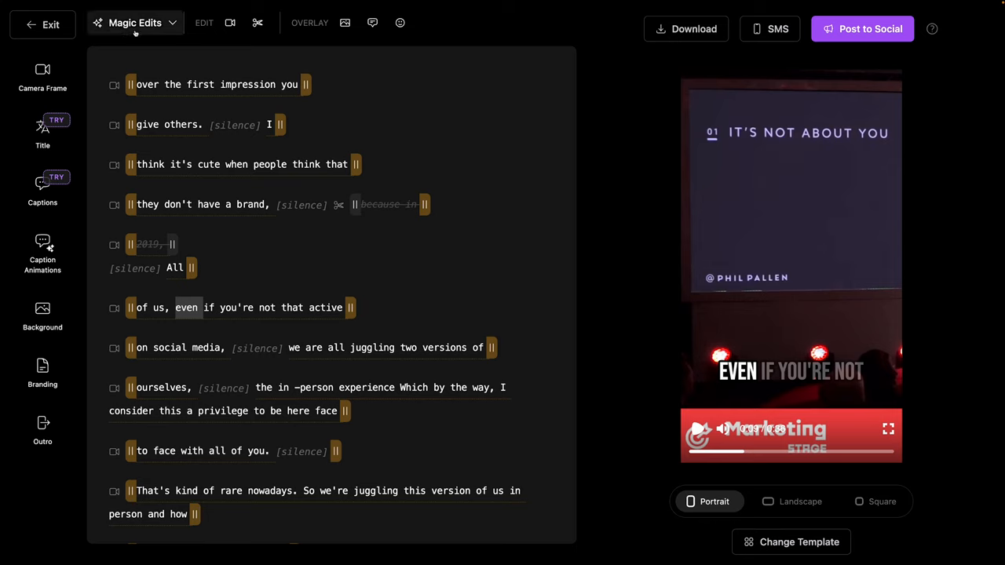
Step: Enable Remove silences alongside filler words in MagicCut from Magic Edits
left_click(135, 22)
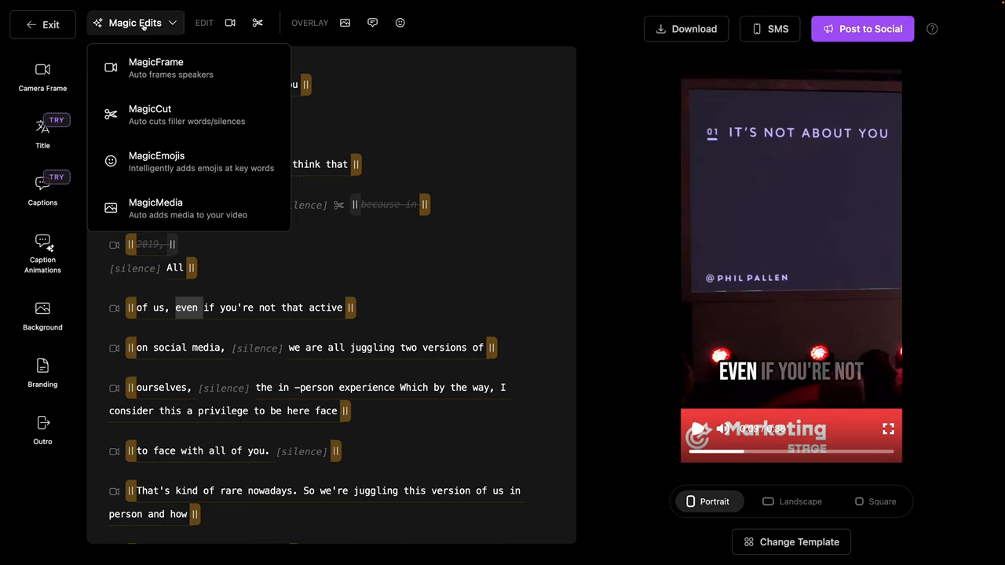
mouse_move(157, 67)
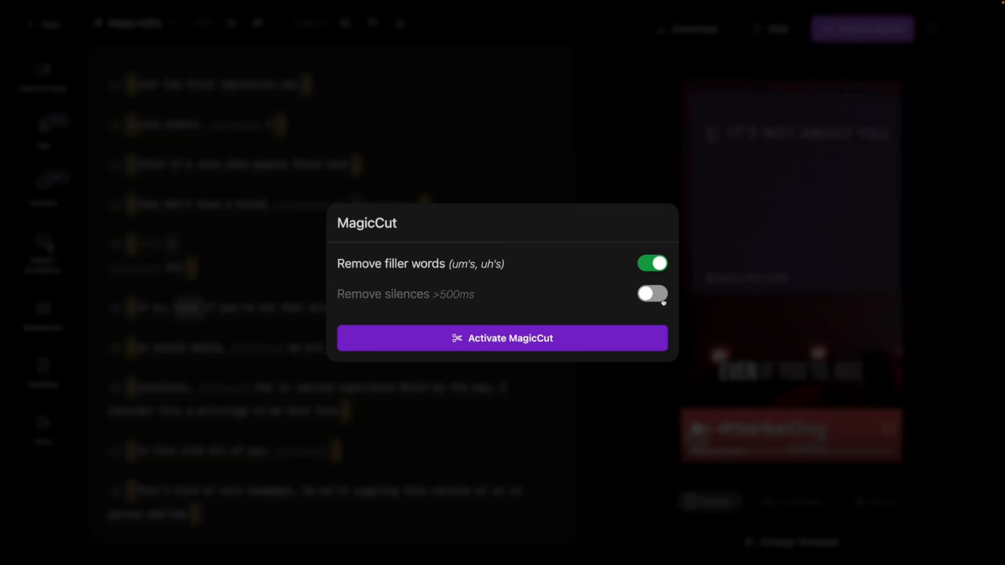
left_click(502, 340)
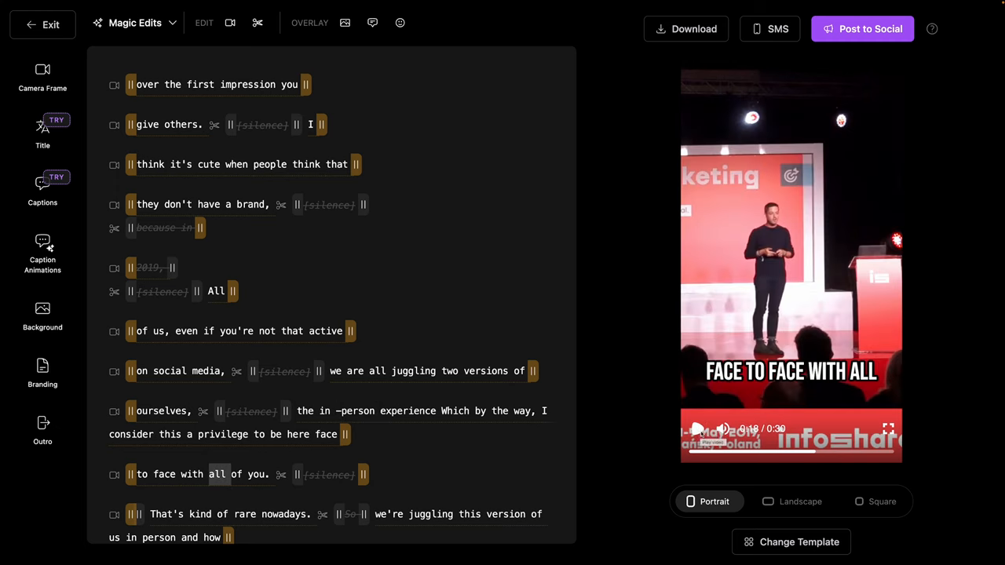
Step: Activate MagicEmojis with emojis placed above the captions
left_click(135, 22)
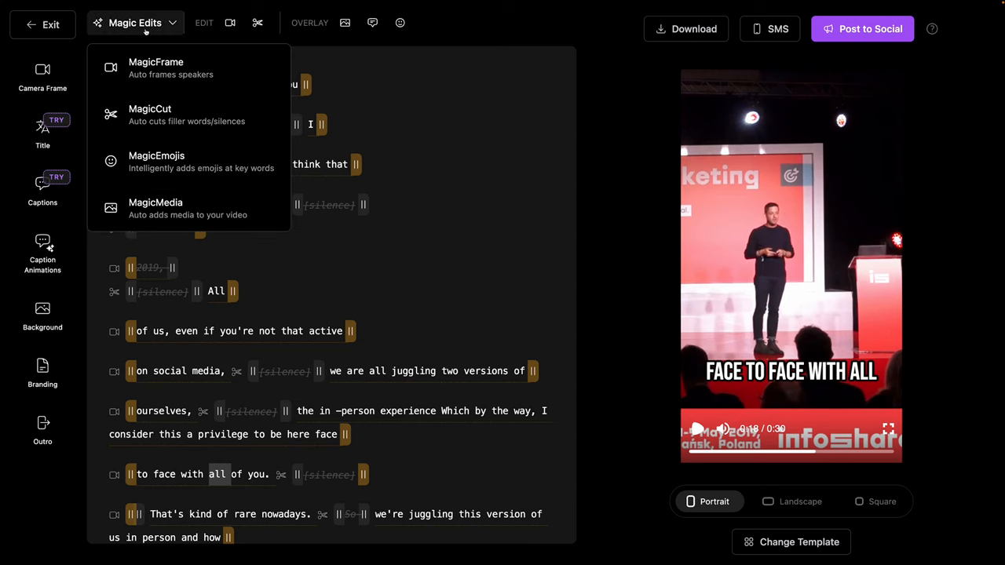
mouse_move(157, 162)
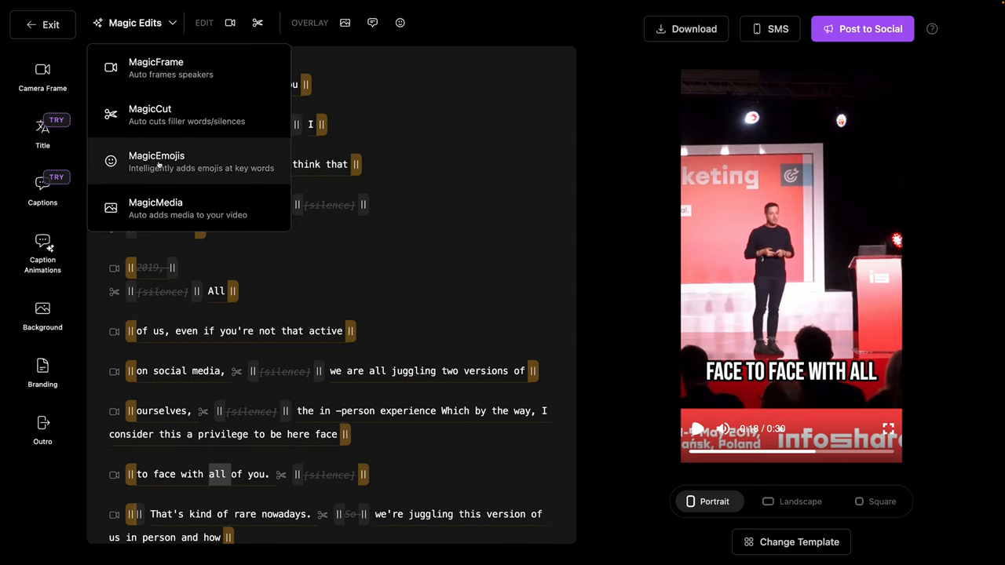
left_click(157, 160)
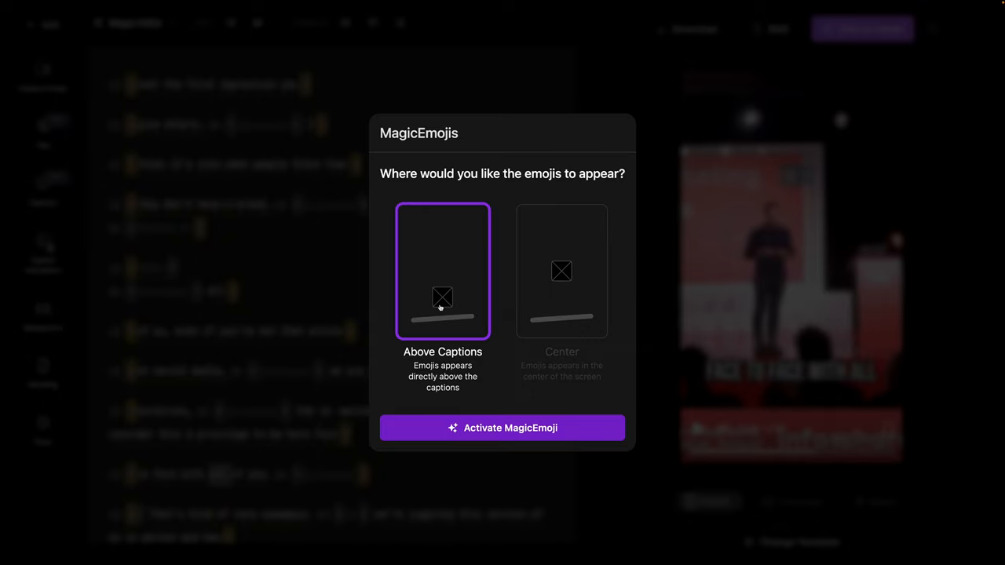
left_click(503, 427)
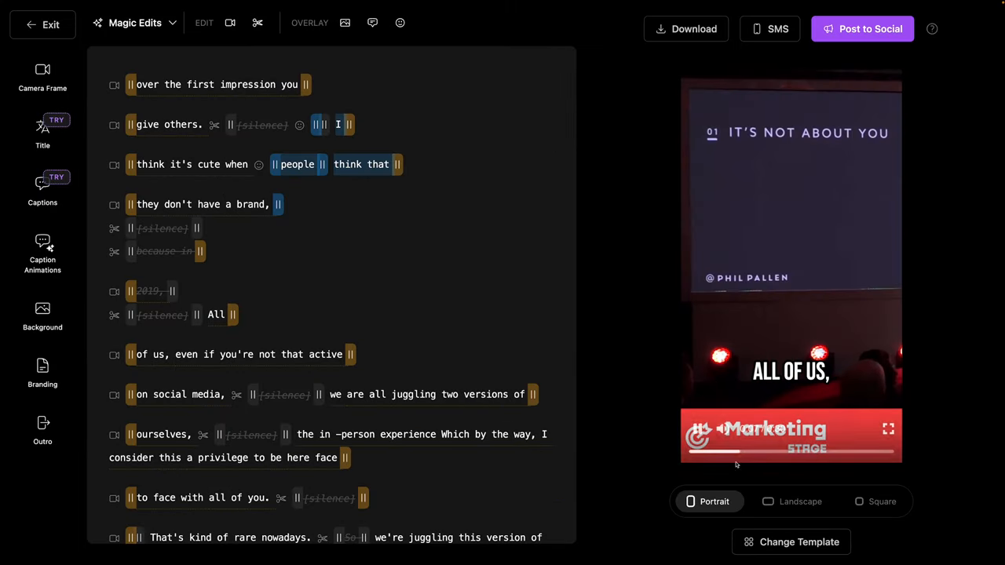
left_click(142, 22)
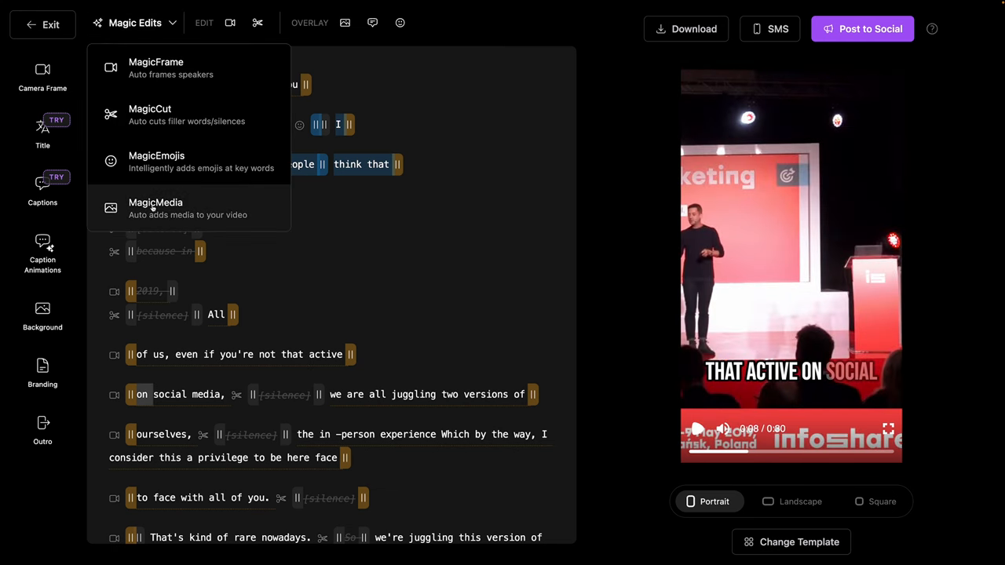
Step: Activate MagicMedia with video clips above the captions and save the media overlay
left_click(155, 203)
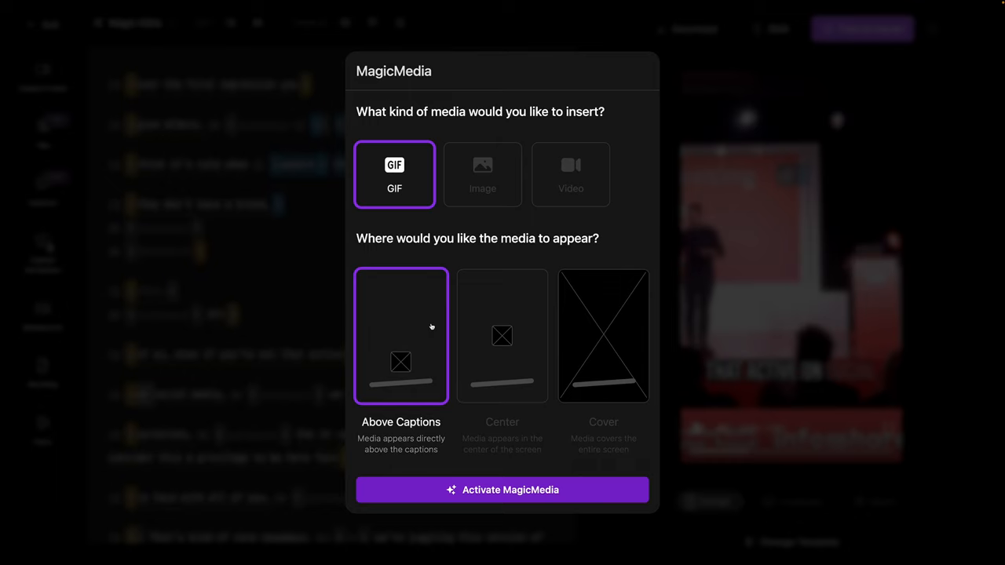
mouse_move(434, 324)
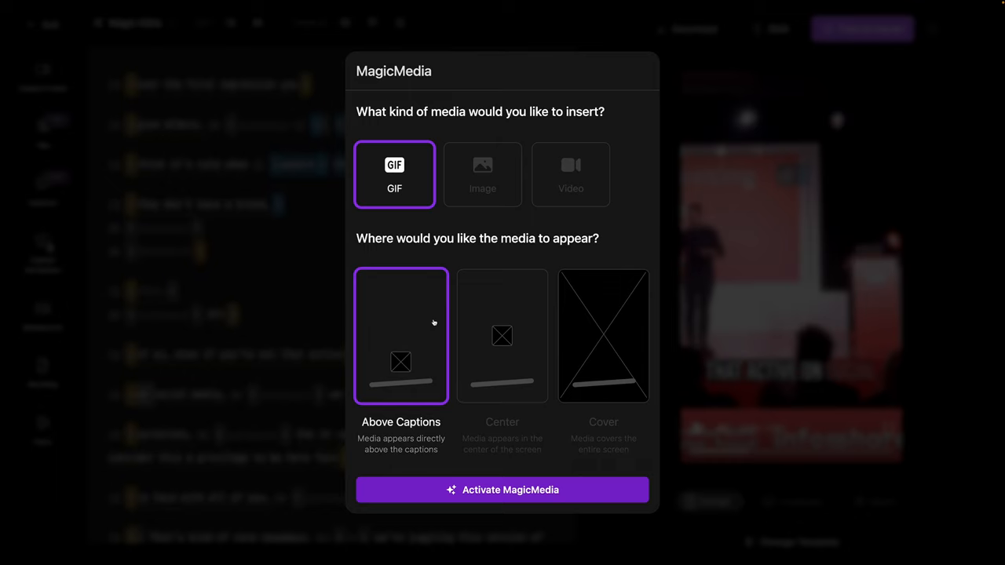
left_click(572, 174)
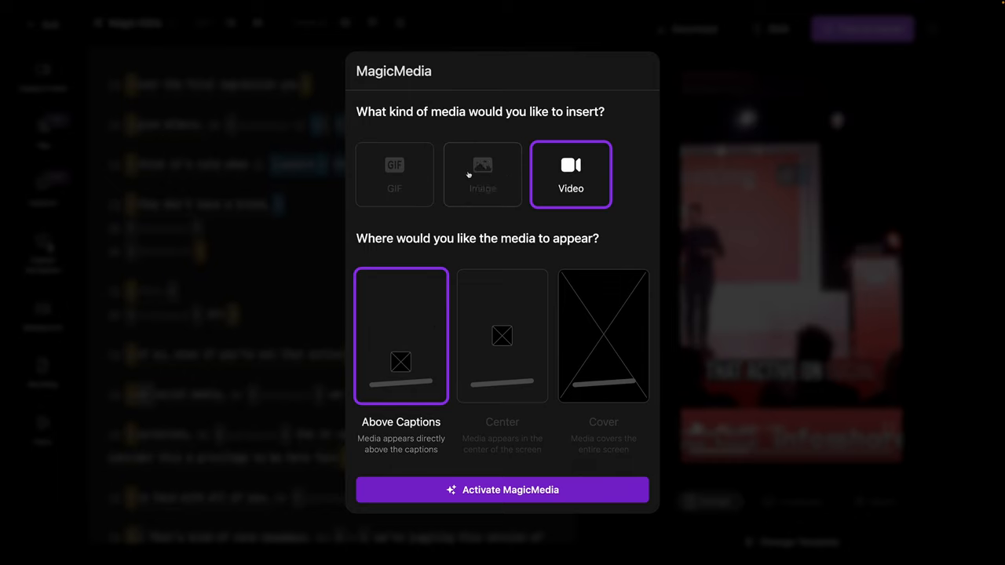
left_click(482, 174)
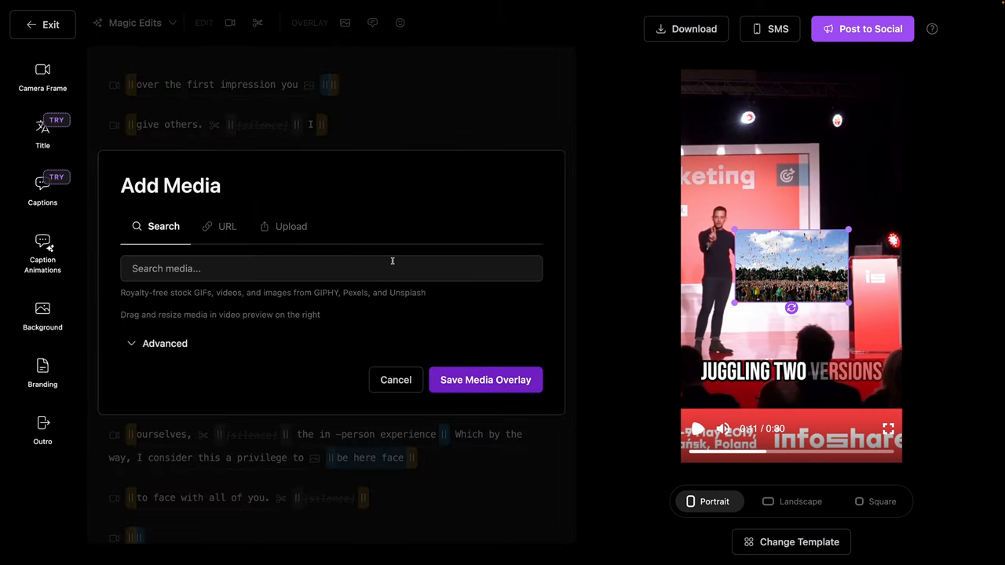
mouse_move(399, 220)
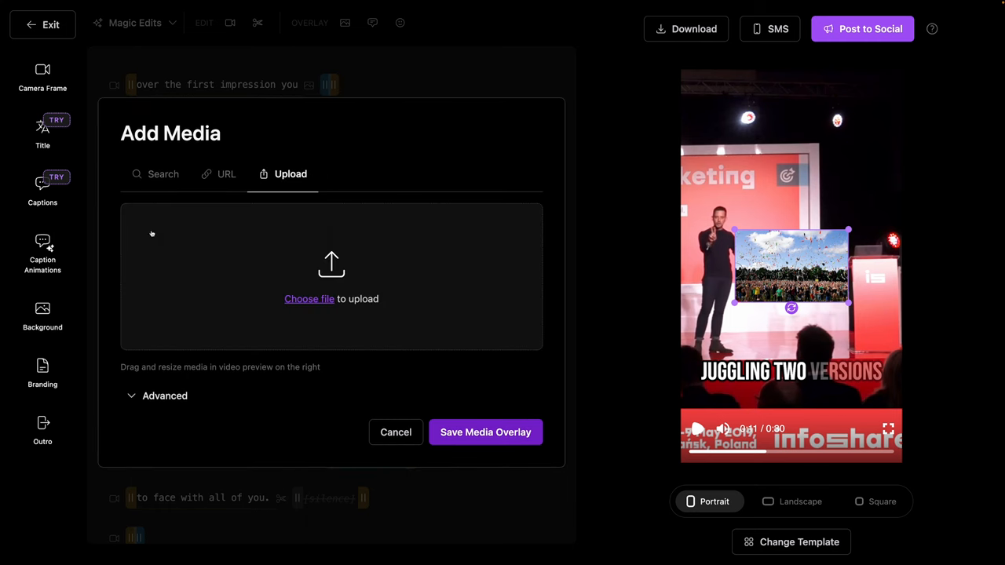
left_click(395, 432)
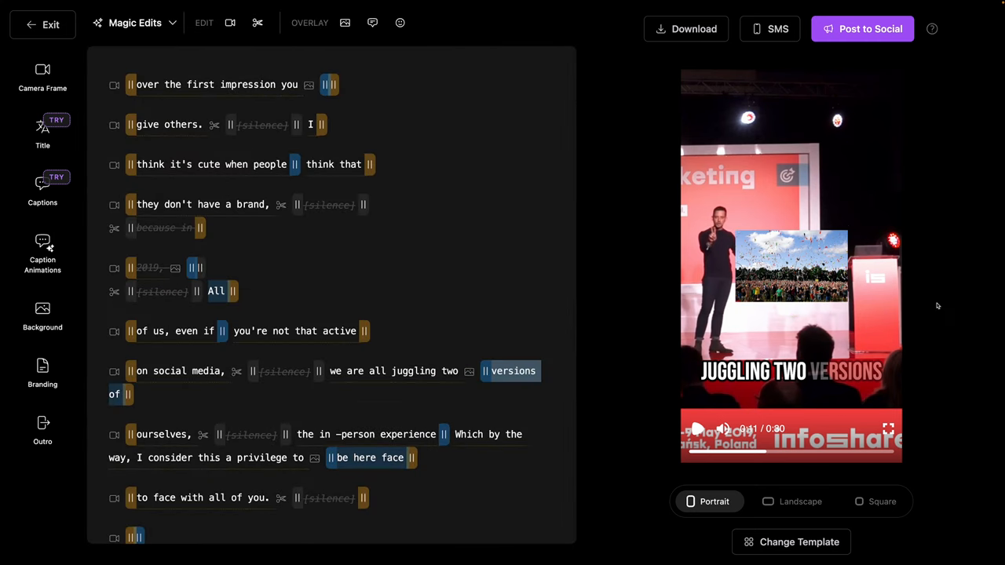
mouse_move(677, 351)
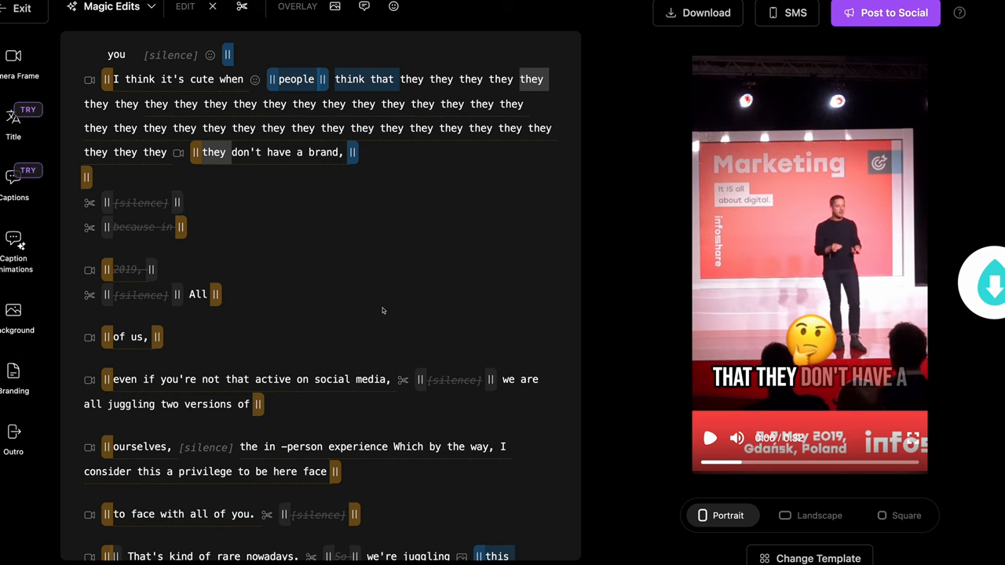
mouse_move(886, 13)
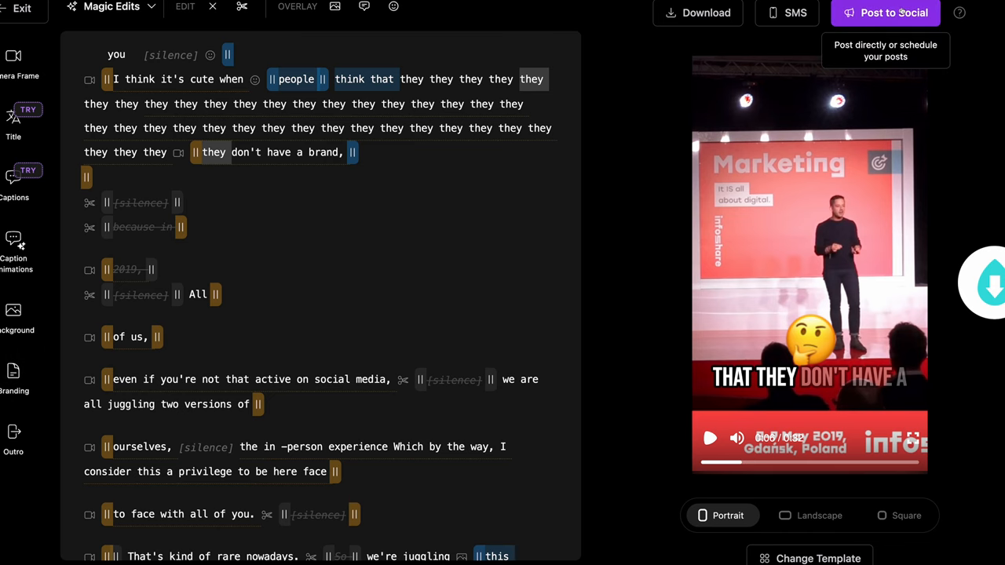
mouse_move(430, 301)
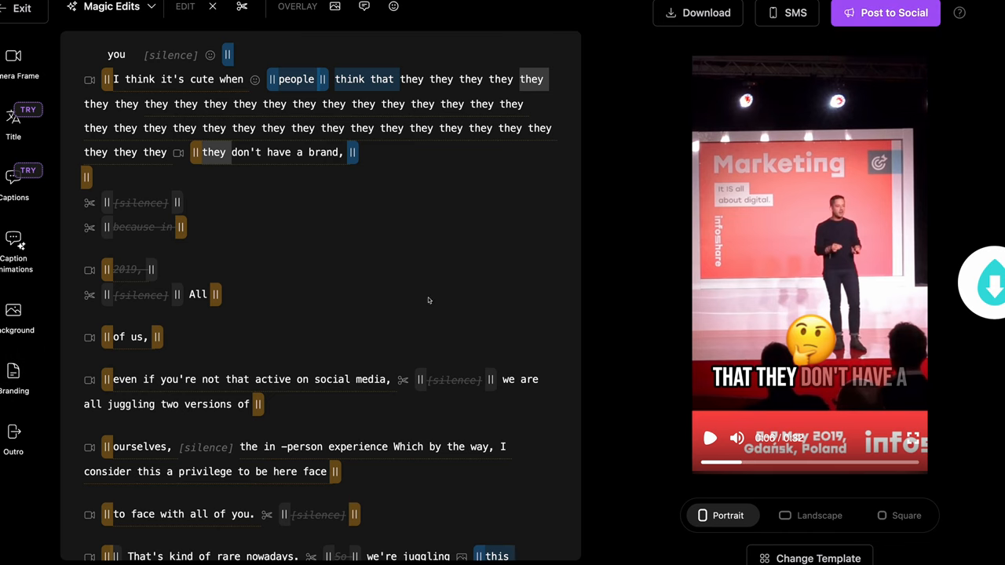
mouse_move(408, 311)
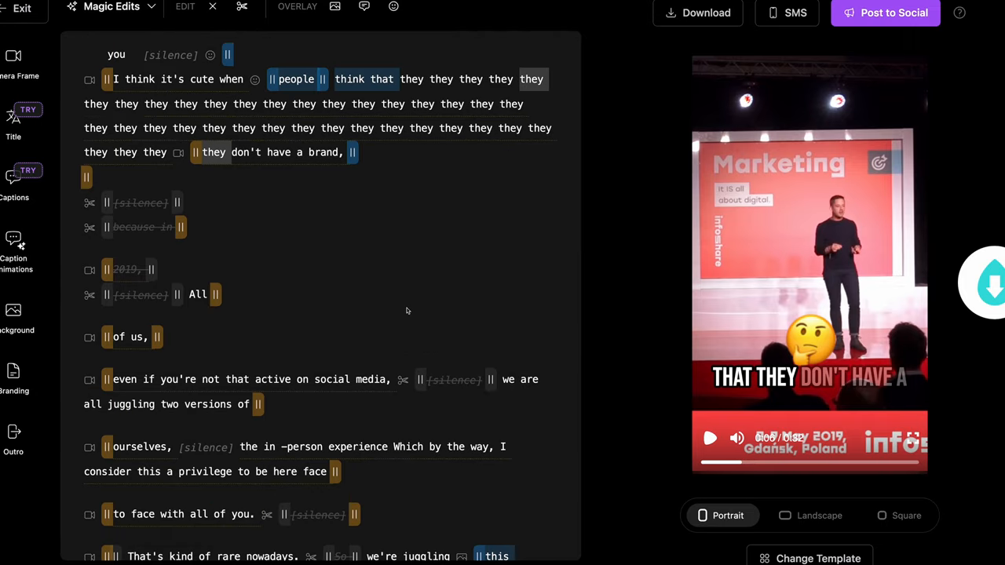